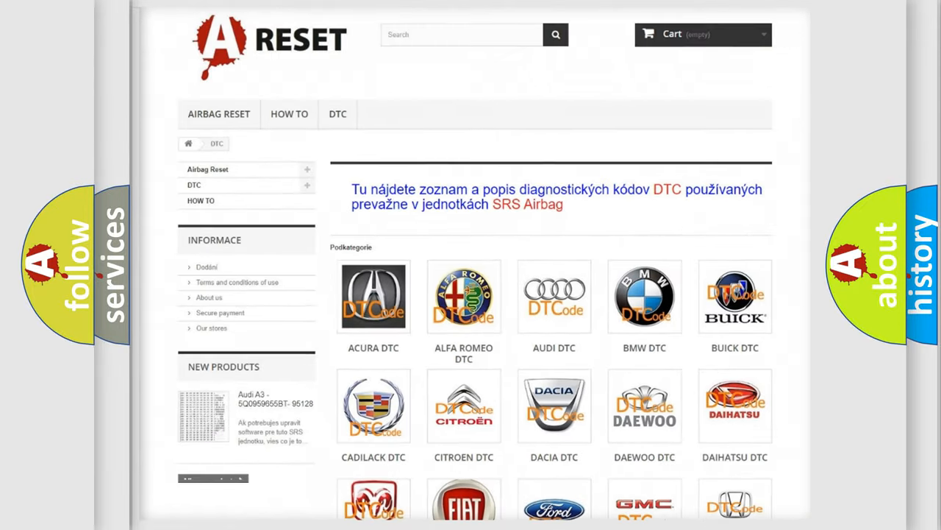
{"action": "scroll", "scroll_direction": "down", "scroll_amount": 3}
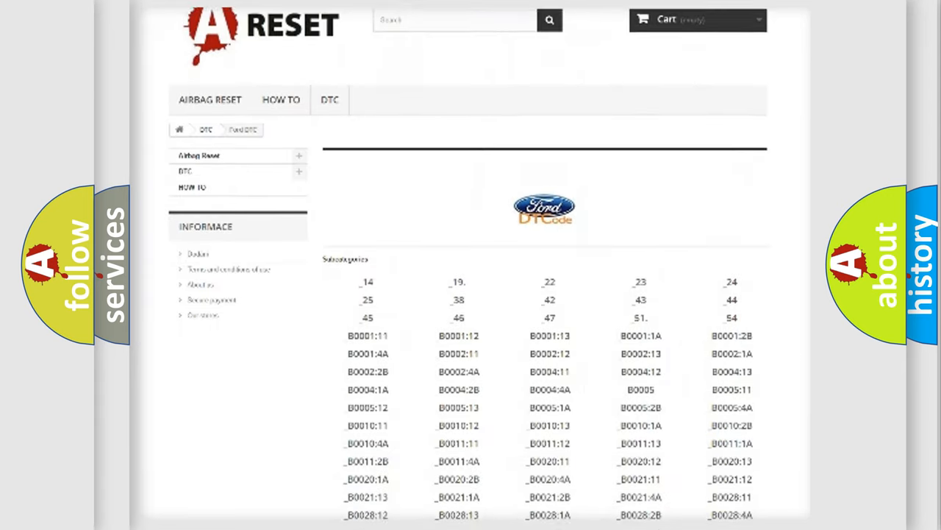
{"action": "scroll", "scroll_direction": "down", "scroll_amount": 3}
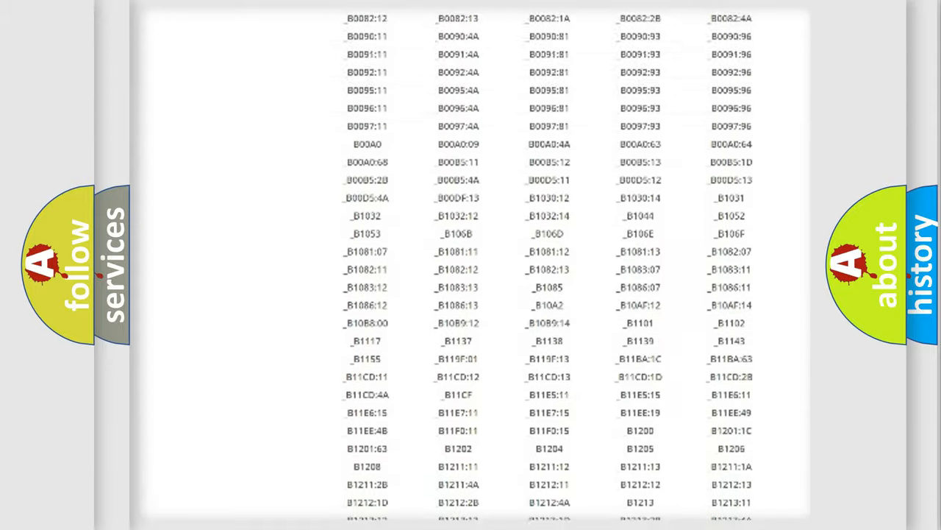
{"action": "scroll", "scroll_direction": "up", "scroll_amount": 3}
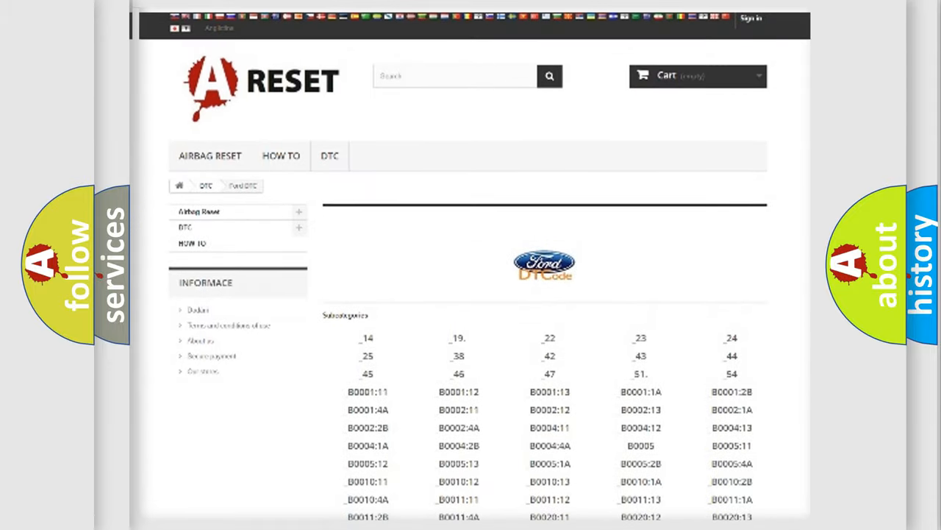